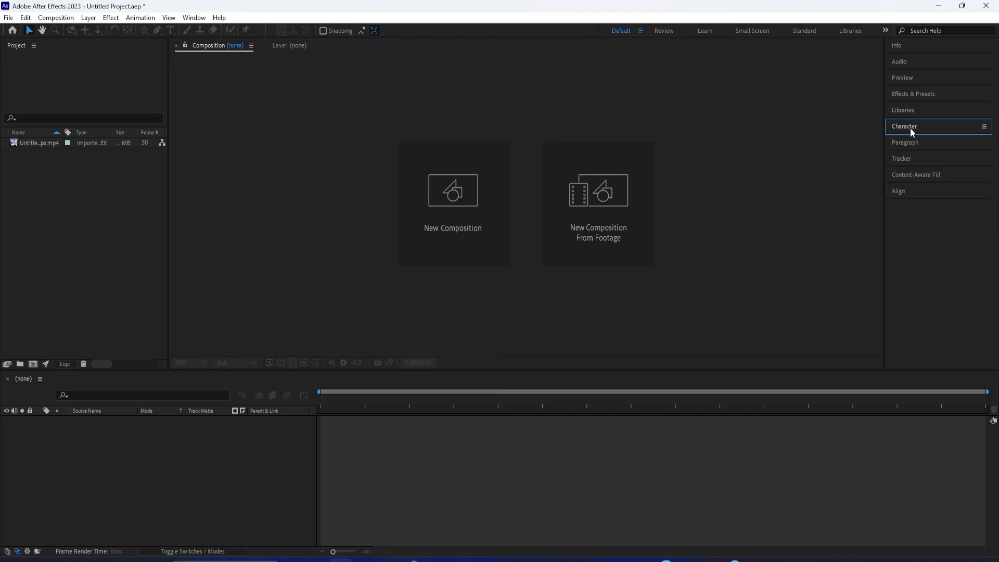
pyautogui.moveTo(292, 464)
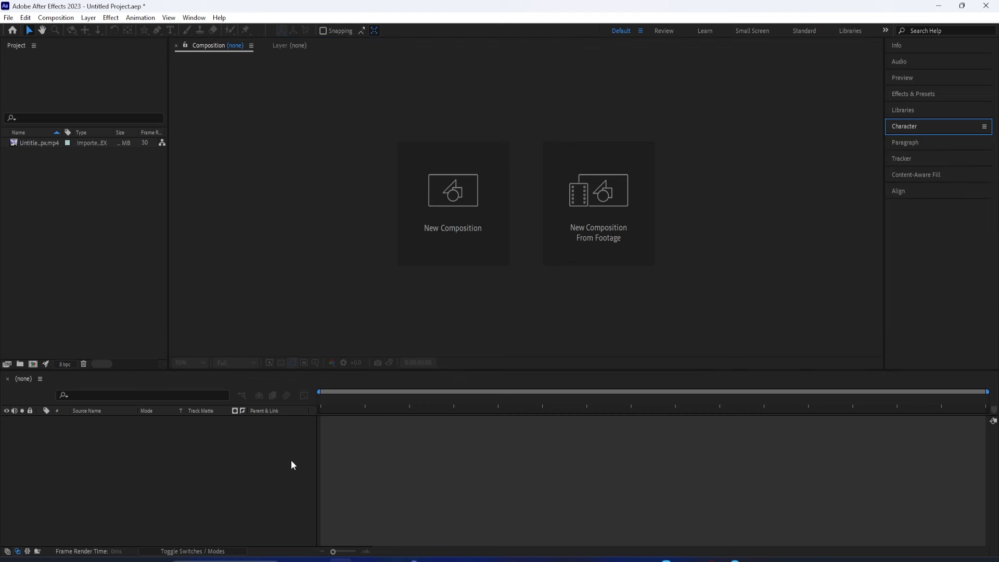
pyautogui.moveTo(452, 201)
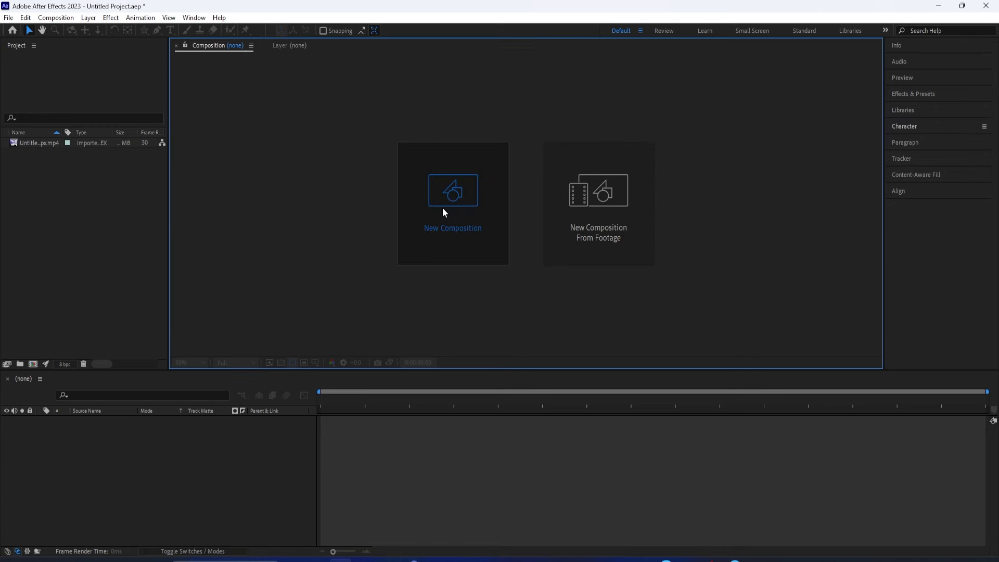
# Create a new 1920×1080 composition, Comp 1, with duration 0;00;20;29
pyautogui.click(452, 190)
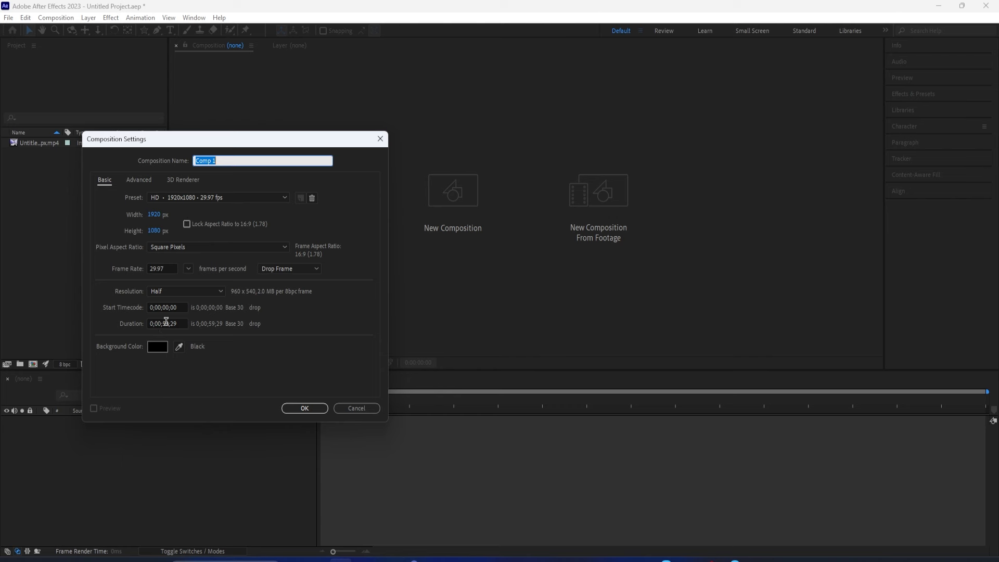
pyautogui.click(165, 323)
pyautogui.write('2')
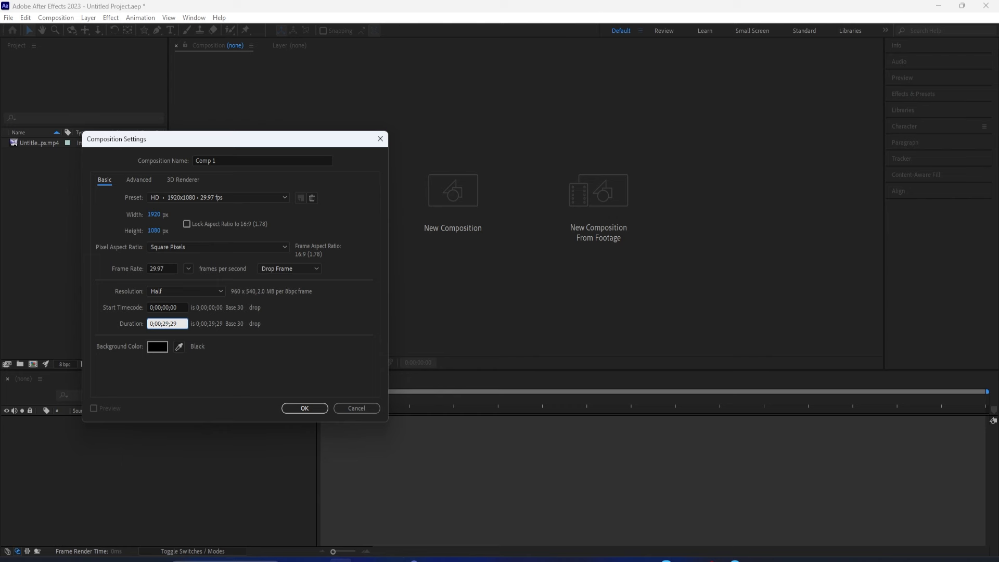
pyautogui.click(167, 323)
pyautogui.write('0')
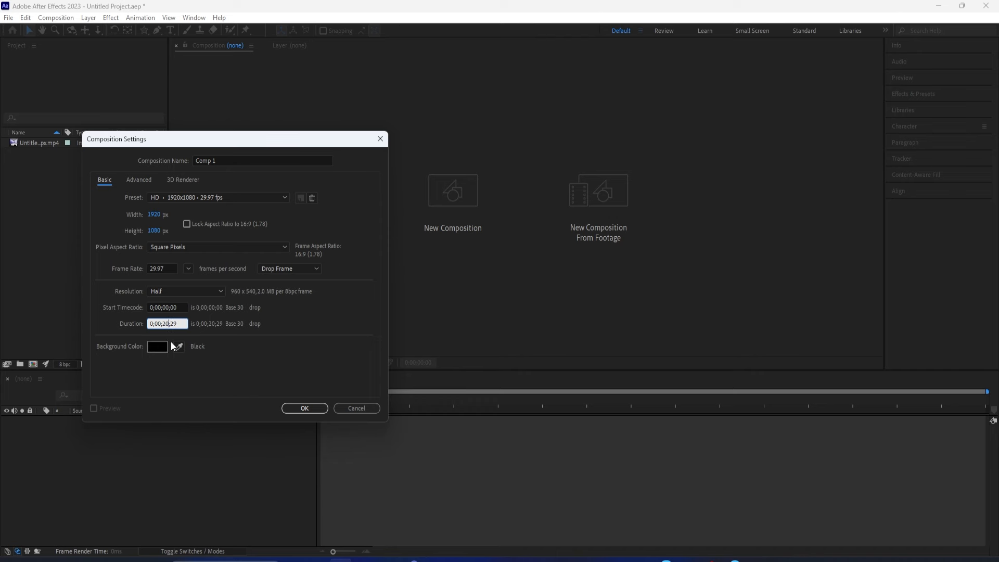
pyautogui.click(304, 408)
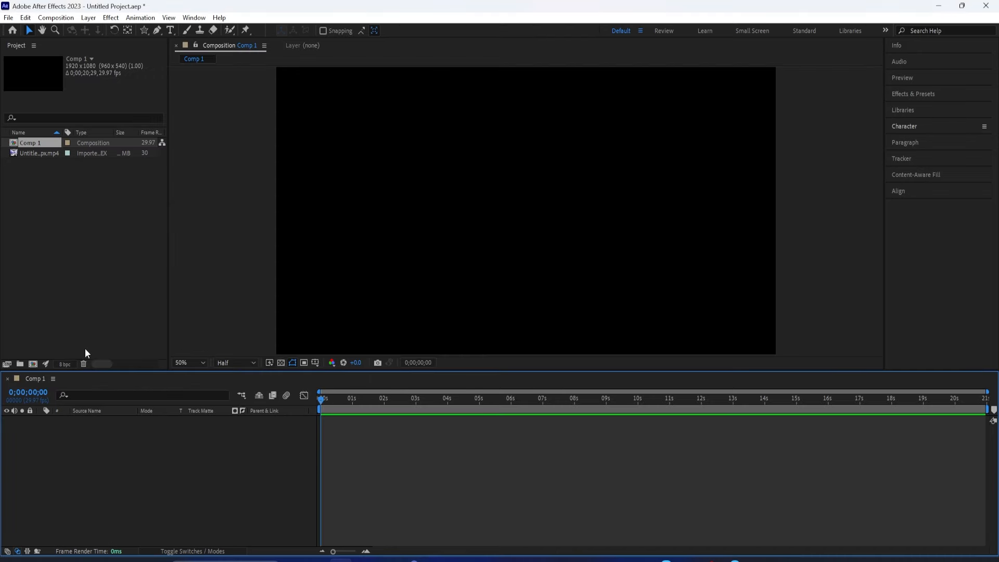
pyautogui.moveTo(1, 288)
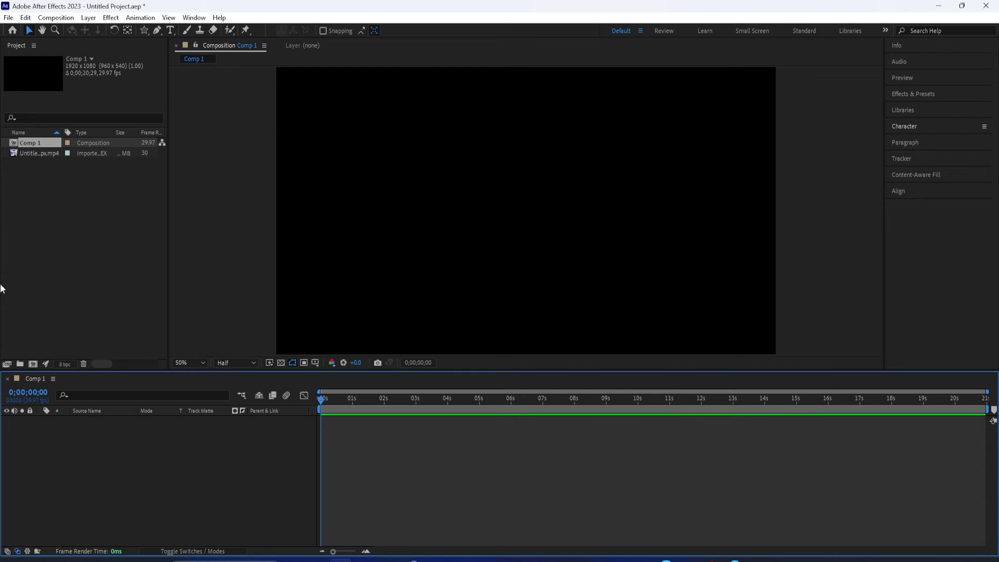
pyautogui.moveTo(79, 185)
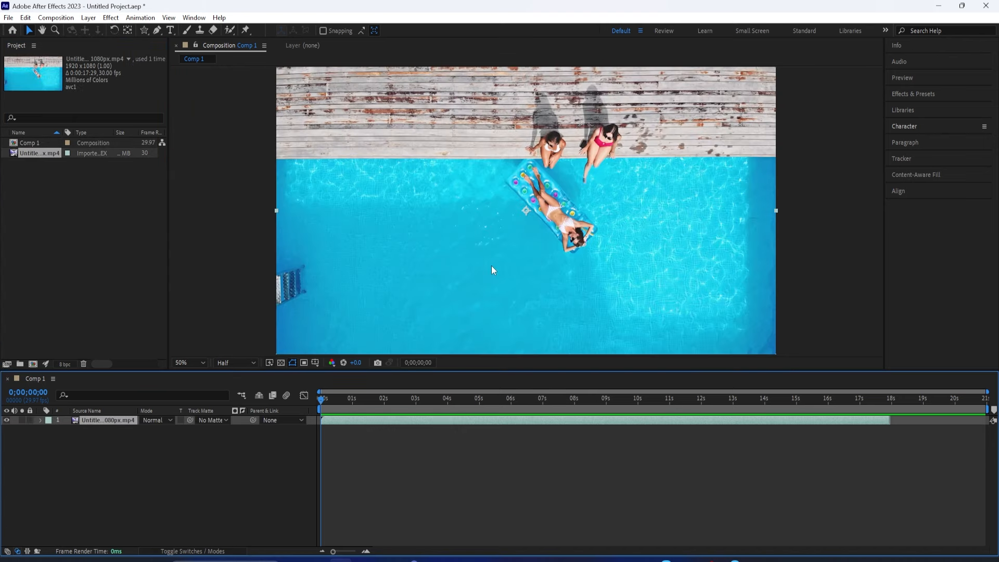
# Place the pool mp4 in Comp 1 and scrub the playhead to preview the footage
pyautogui.click(335, 398)
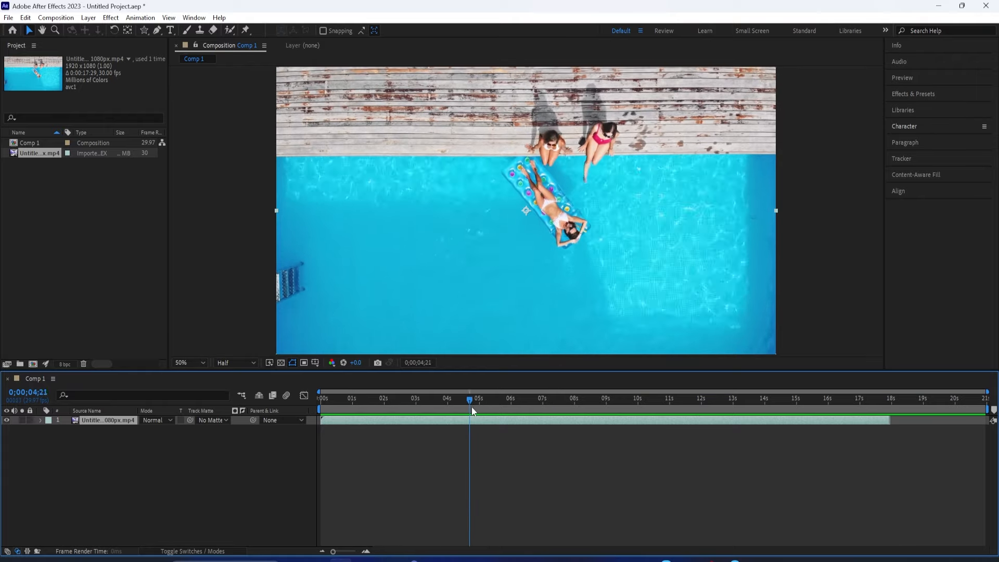
pyautogui.moveTo(469, 400); pyautogui.dragTo(321, 400)
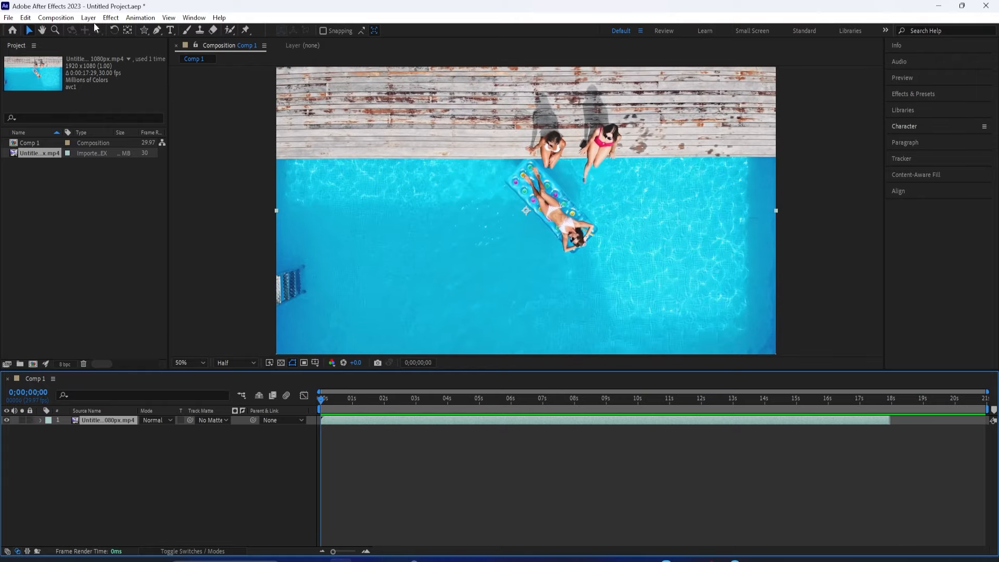
pyautogui.click(88, 17)
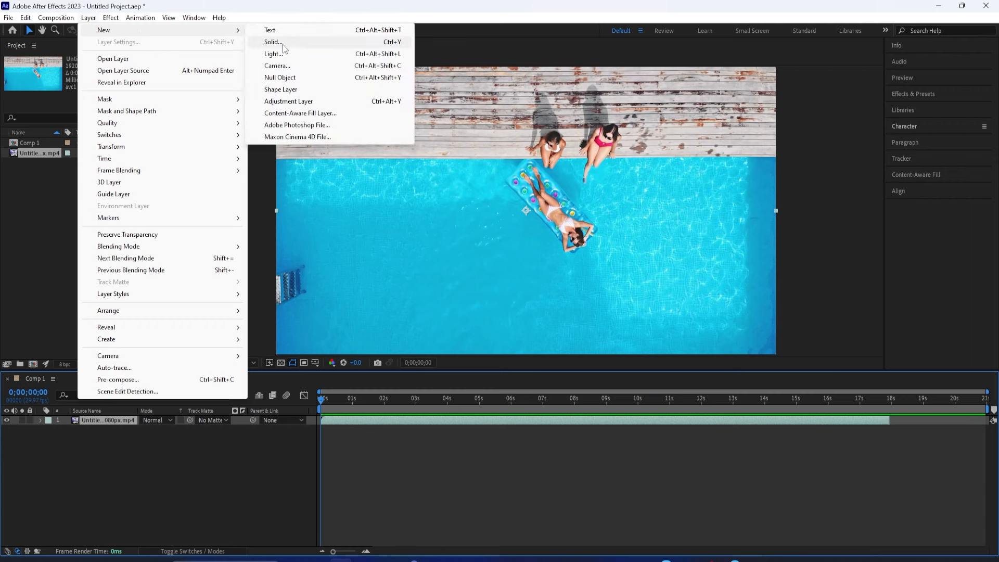
# Create an orange solid, Orange Solid 1, covering the frame above the pool video
pyautogui.click(272, 43)
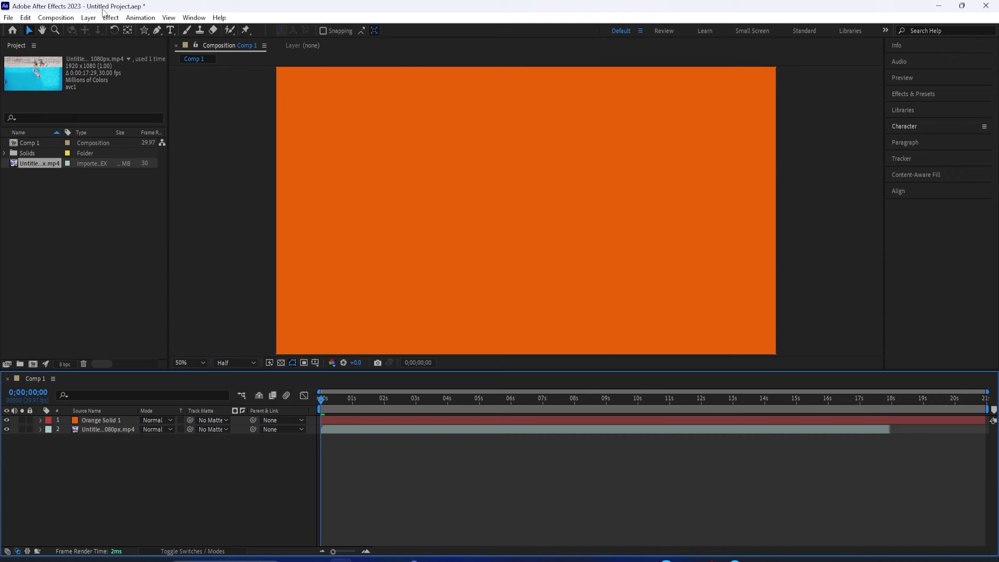
pyautogui.click(56, 17)
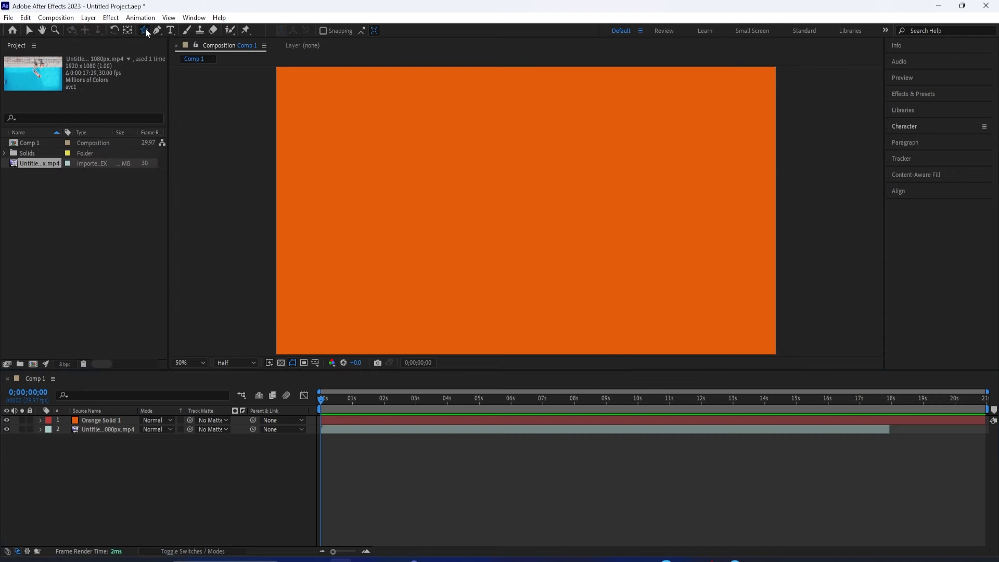
# Draw a red five-pointed star with the Star Tool and move it to the centre
pyautogui.click(145, 31)
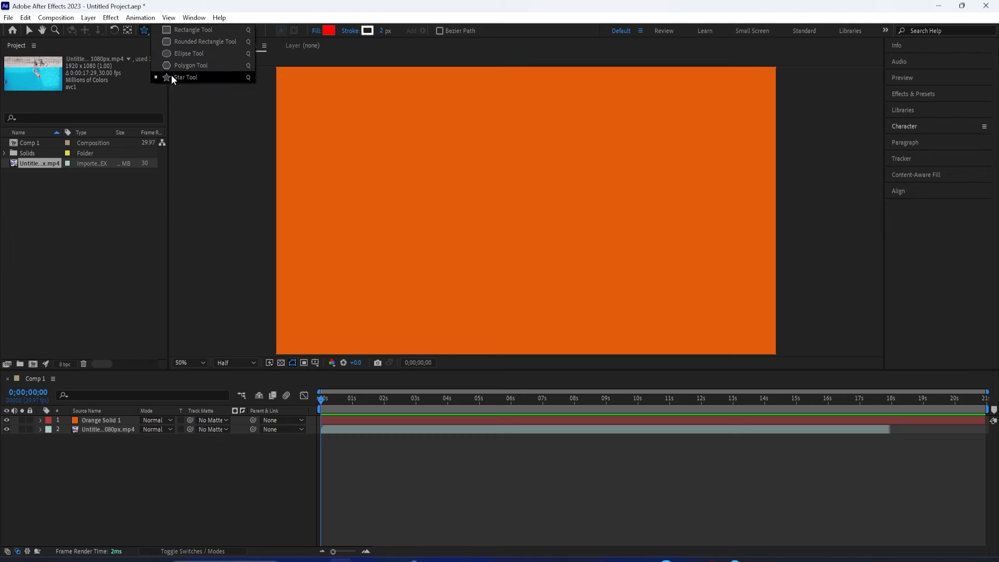
pyautogui.moveTo(188, 53)
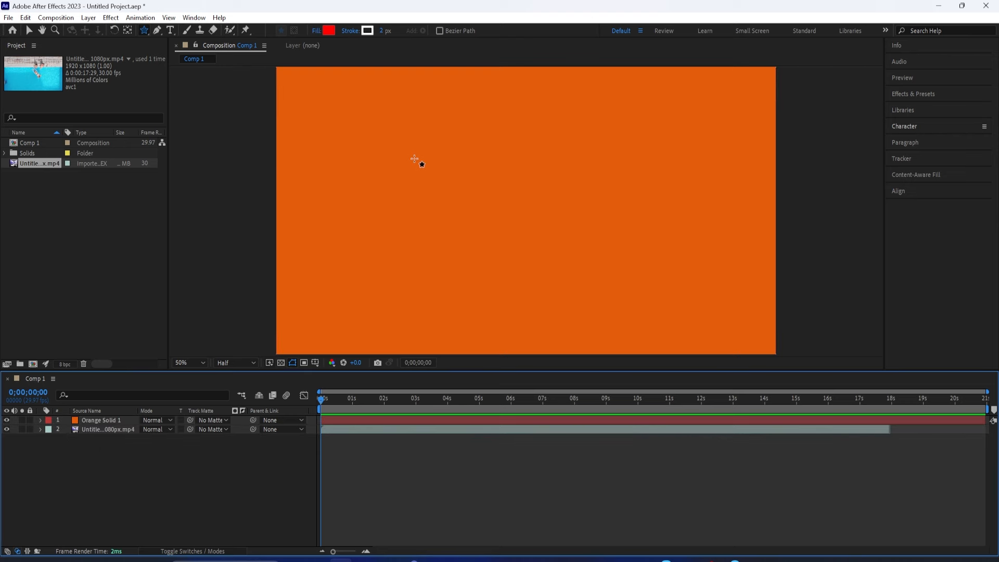
pyautogui.moveTo(414, 73); pyautogui.dragTo(463, 221)
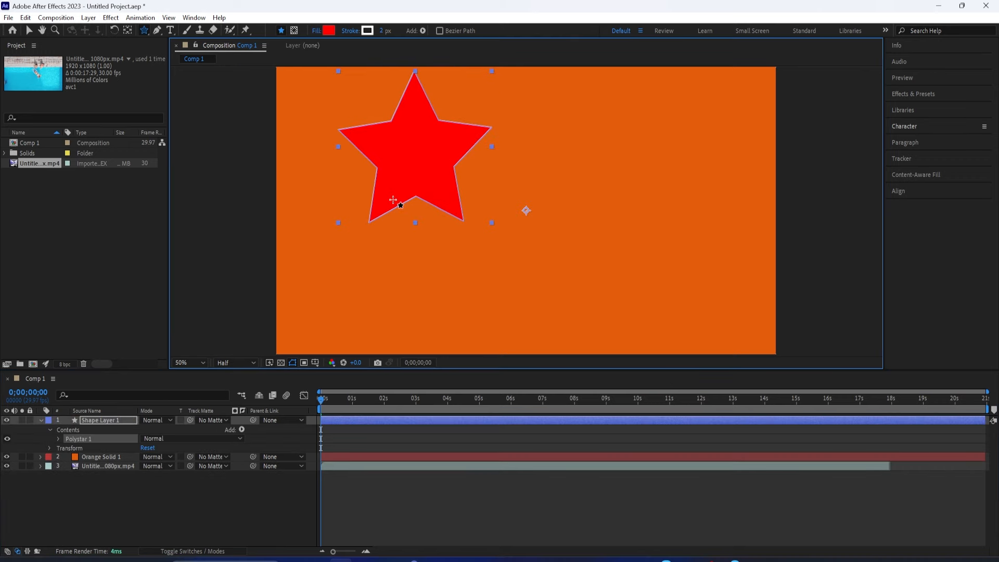
pyautogui.moveTo(398, 201); pyautogui.dragTo(514, 216)
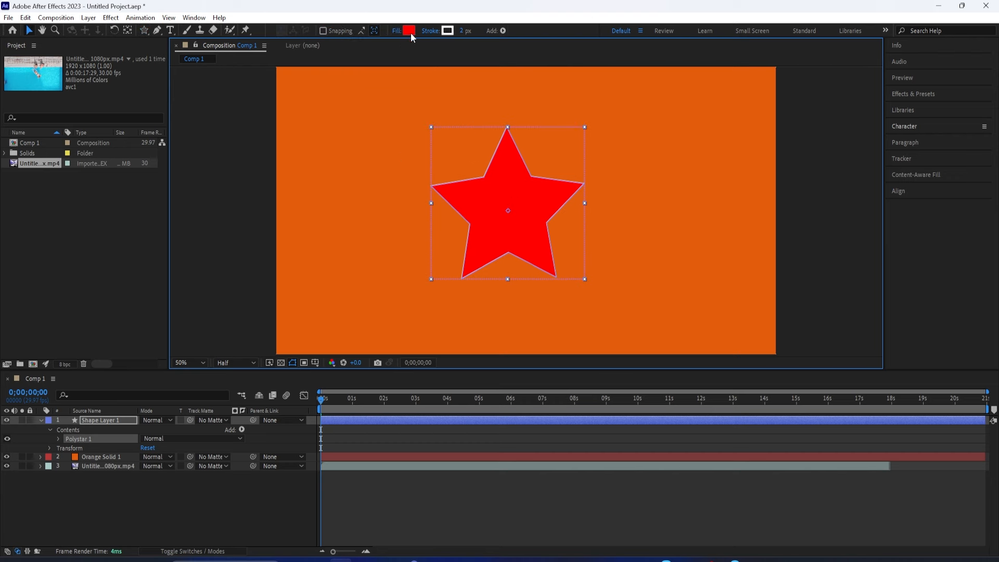
# Set the star's fill to white, centre it in the composition, and enlarge it
pyautogui.click(409, 30)
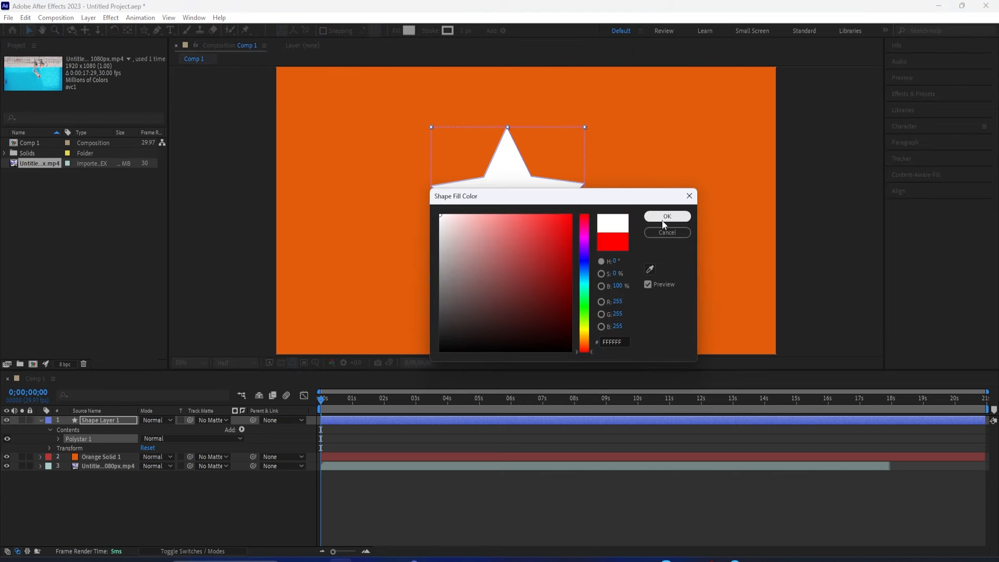
pyautogui.click(666, 216)
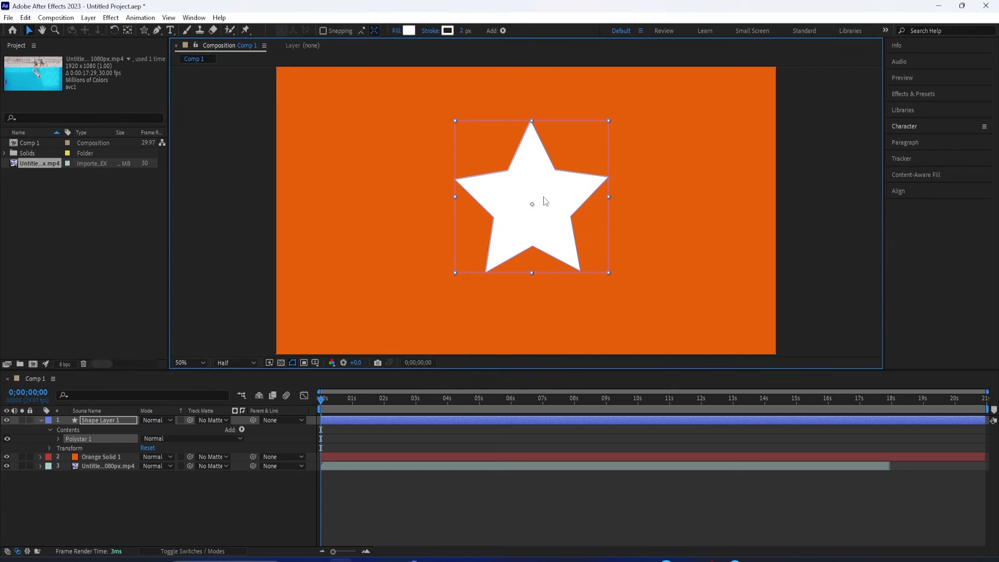
pyautogui.click(898, 191)
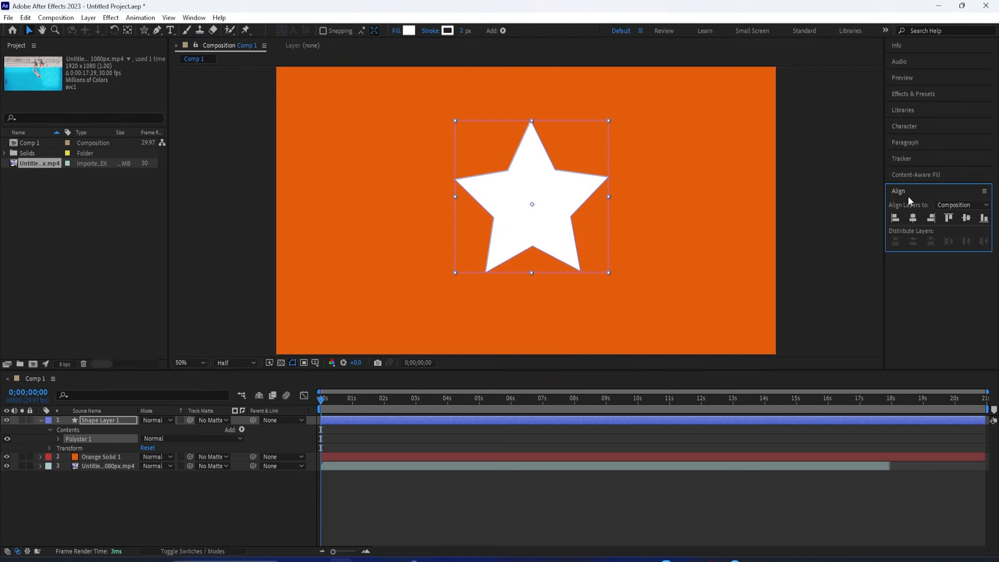
pyautogui.click(948, 217)
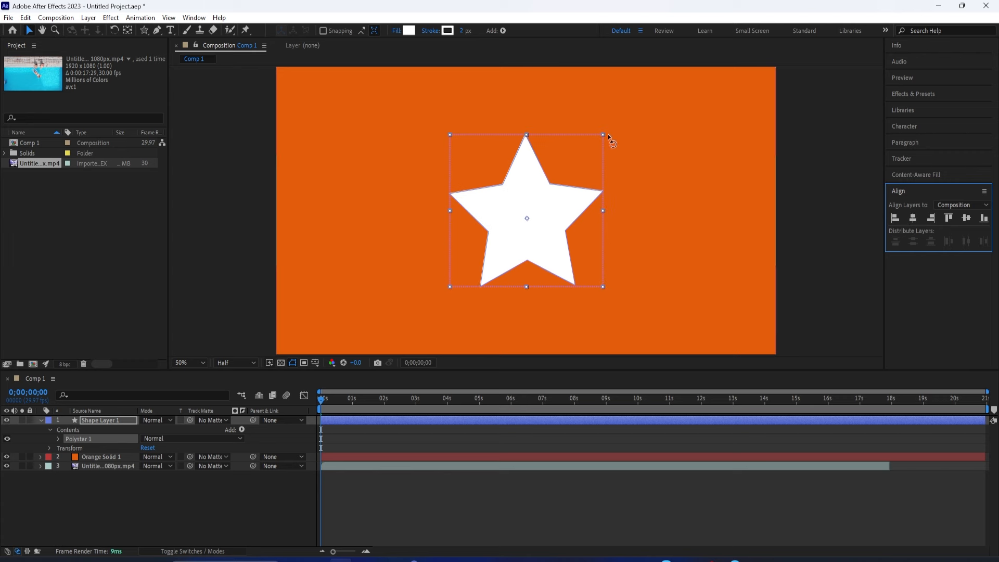
pyautogui.moveTo(601, 138)
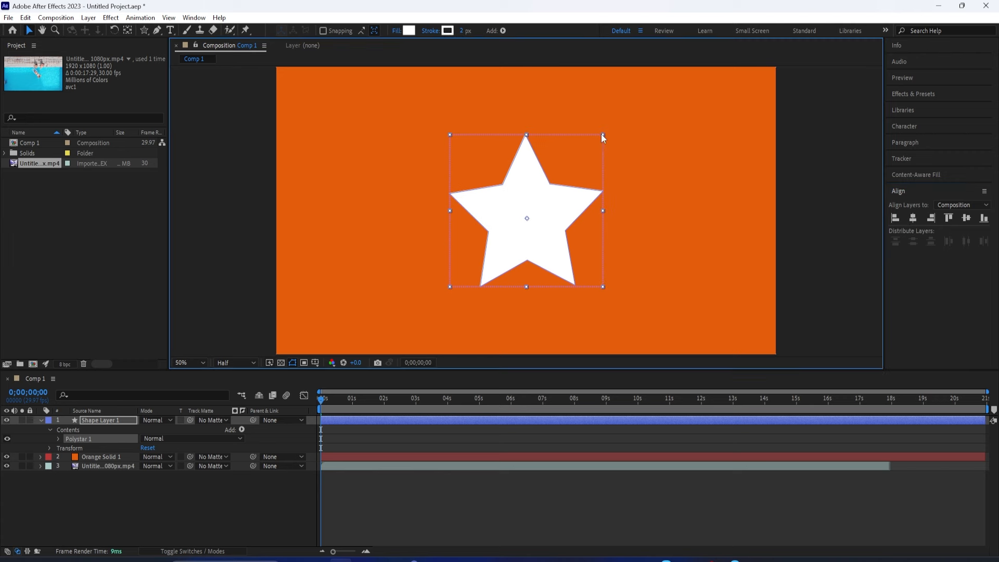
pyautogui.moveTo(602, 137); pyautogui.dragTo(632, 104)
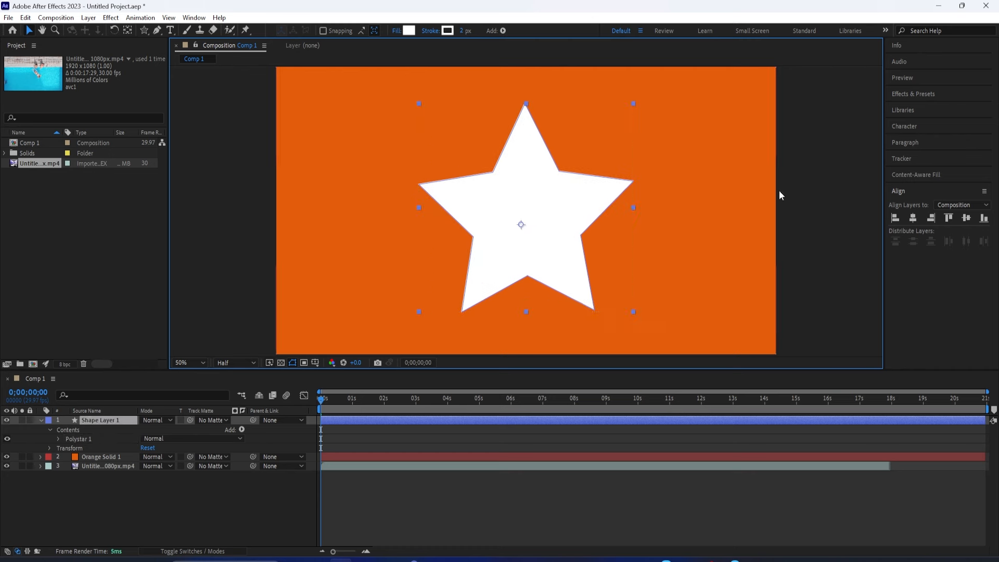
pyautogui.click(193, 17)
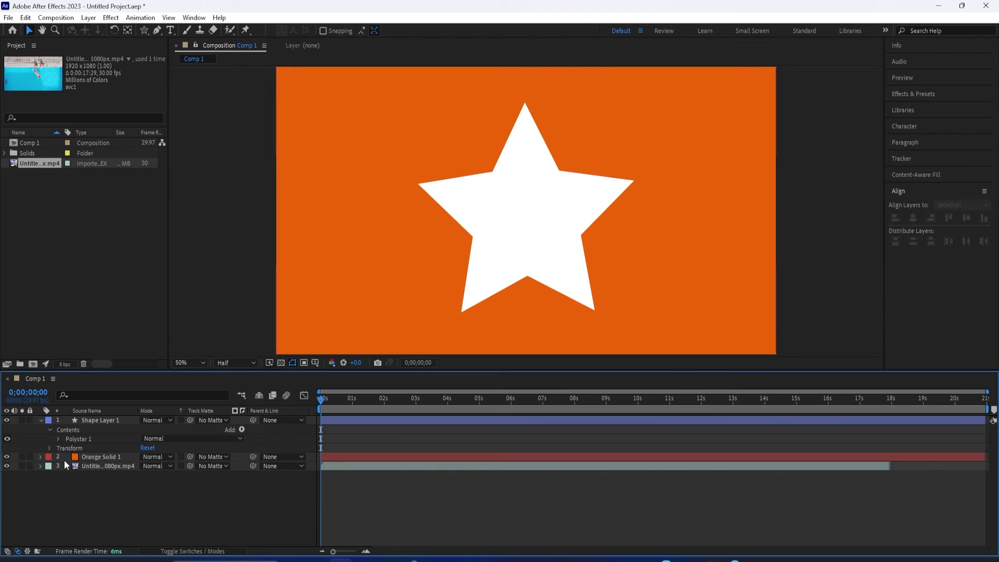
# Move the pool video layer above Orange Solid 1, then select Shape Layer 1
pyautogui.click(107, 466)
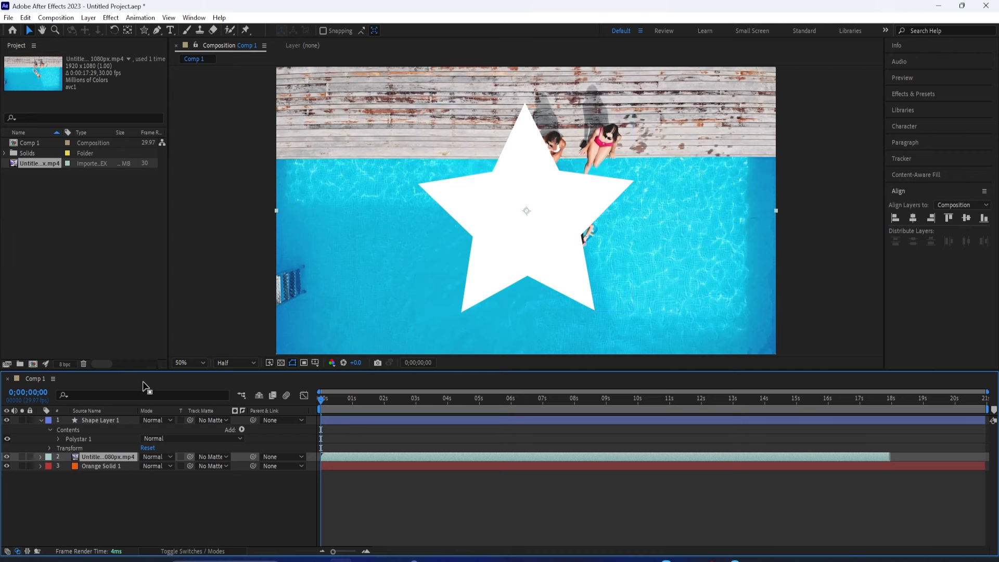
pyautogui.click(99, 419)
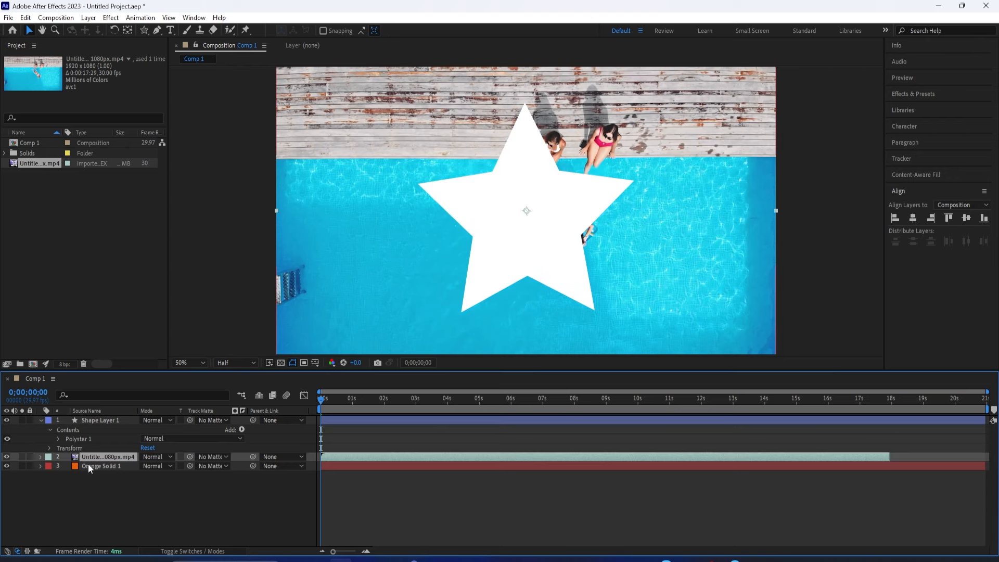
pyautogui.click(100, 420)
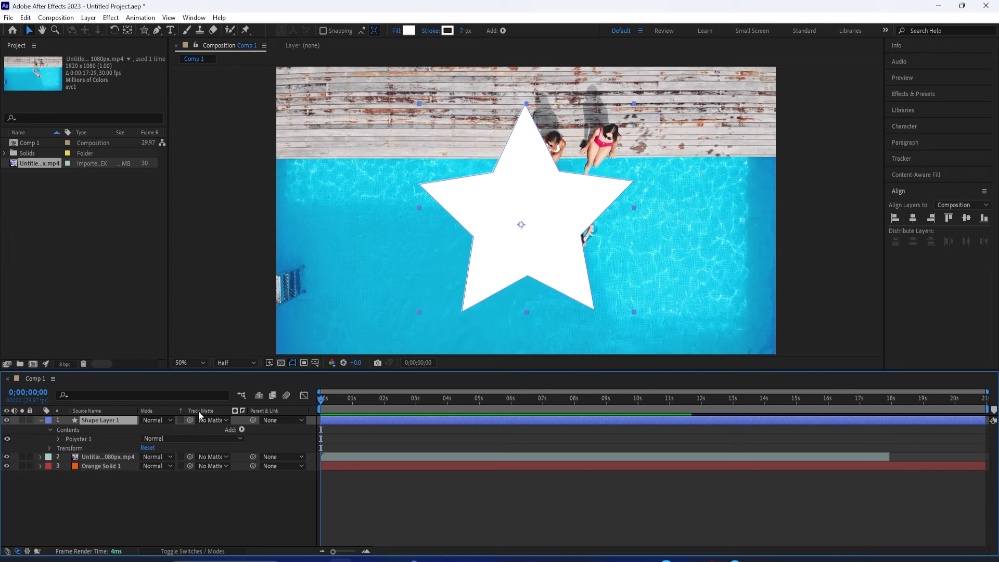
pyautogui.moveTo(210, 420)
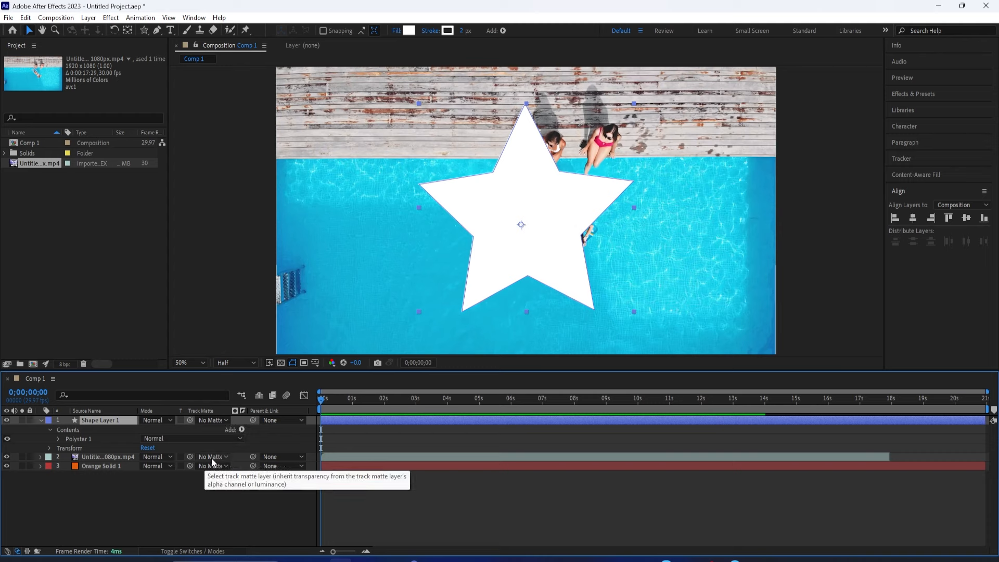
# Set the pool video's Track Matte to 1. Shape Layer 1
pyautogui.click(212, 456)
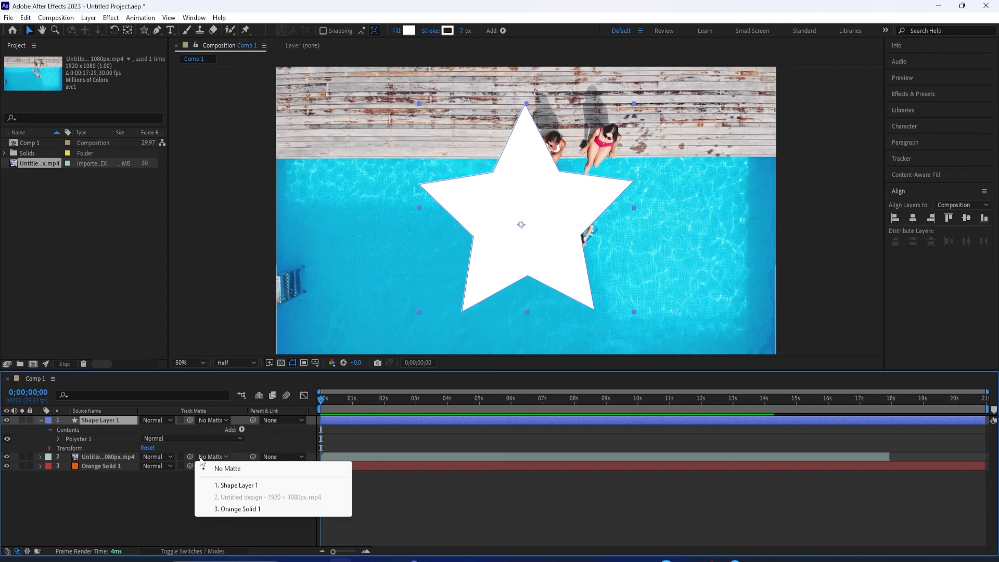
pyautogui.moveTo(237, 485)
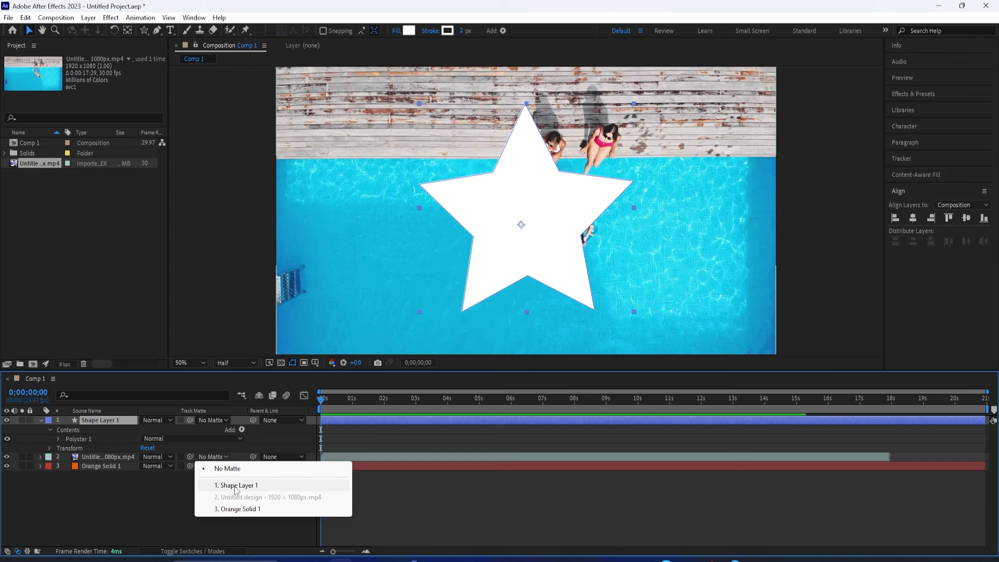
pyautogui.click(236, 485)
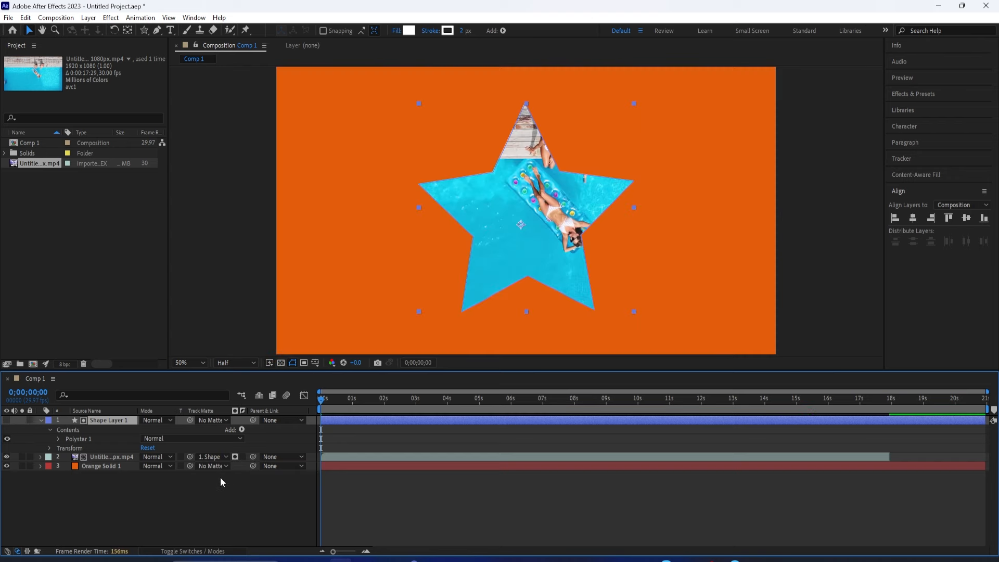
pyautogui.click(210, 456)
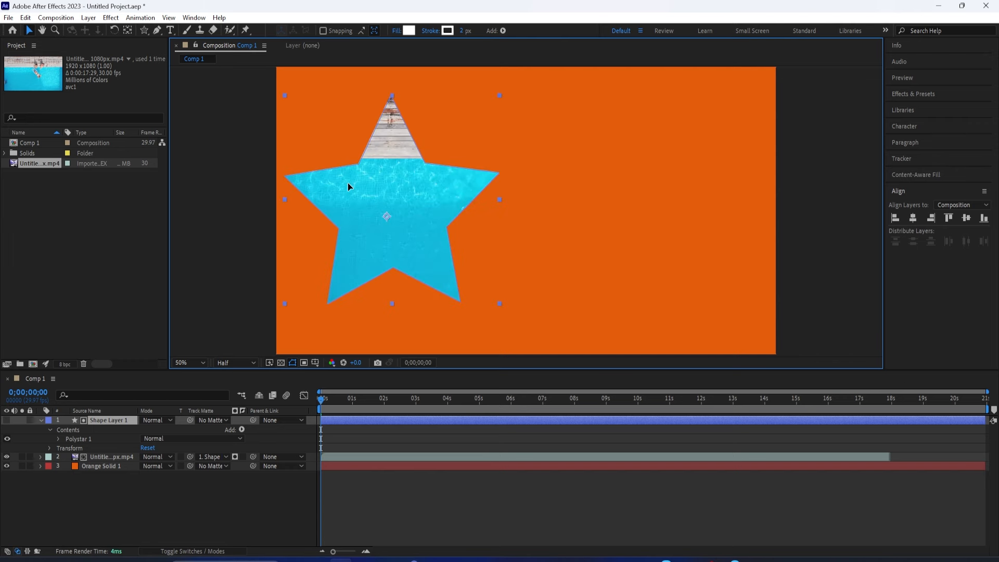
# Re-centre the star, apply Gradient Ramp to the water text layer, and scrub to about 4 seconds
pyautogui.moveTo(386, 216); pyautogui.dragTo(545, 211)
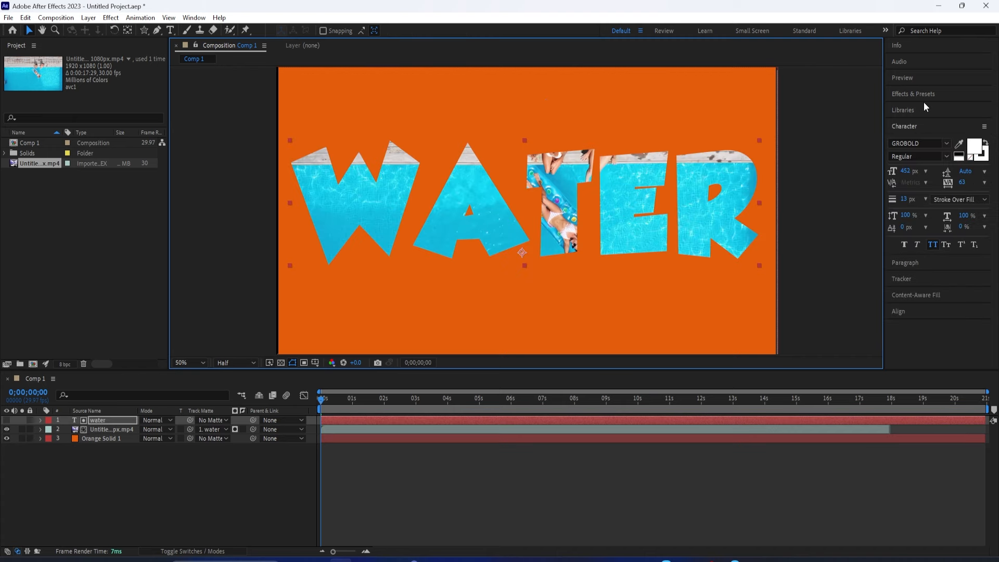
pyautogui.click(913, 94)
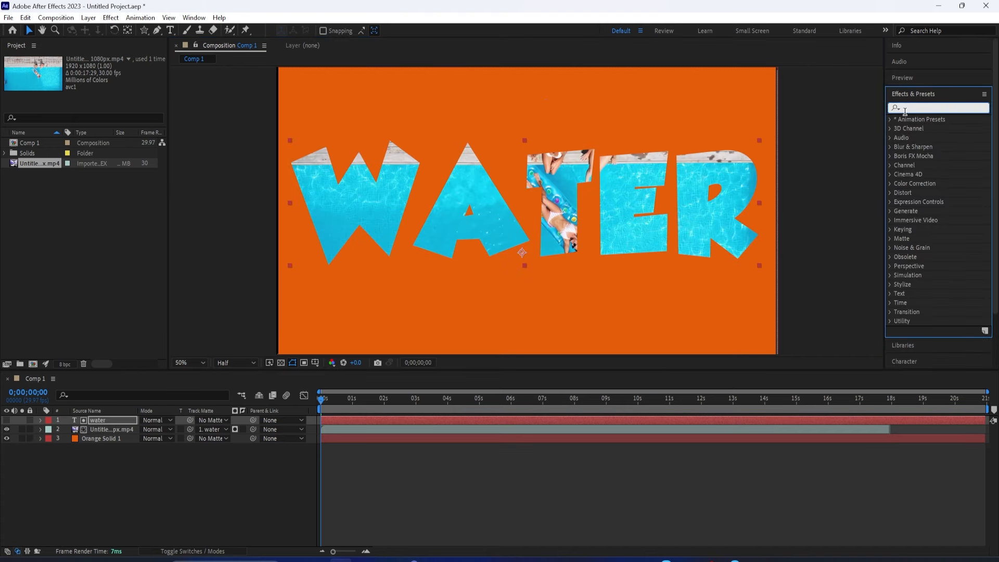
pyautogui.write('ramp')
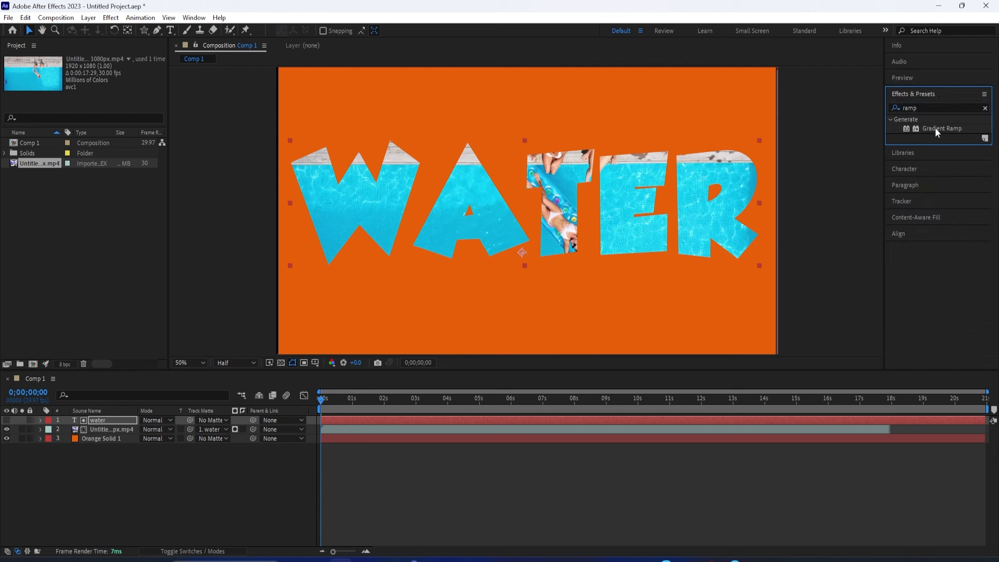
pyautogui.doubleClick(97, 419)
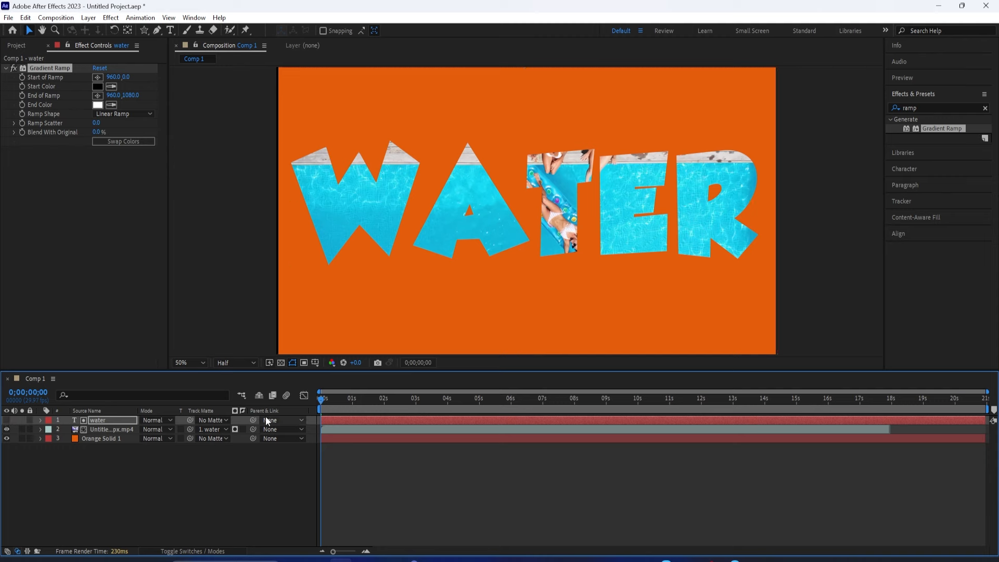
pyautogui.moveTo(323, 398); pyautogui.dragTo(368, 398)
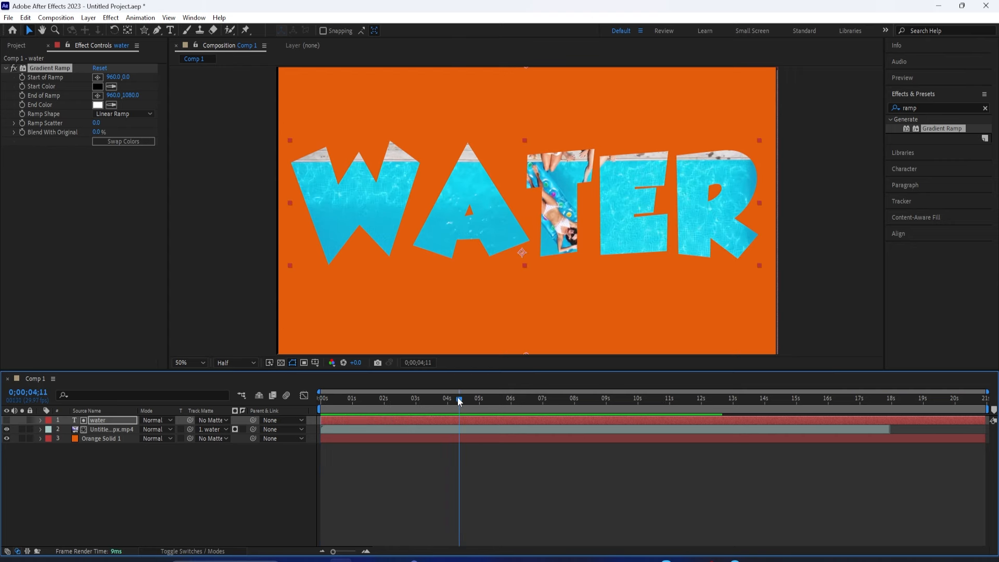
pyautogui.click(771, 398)
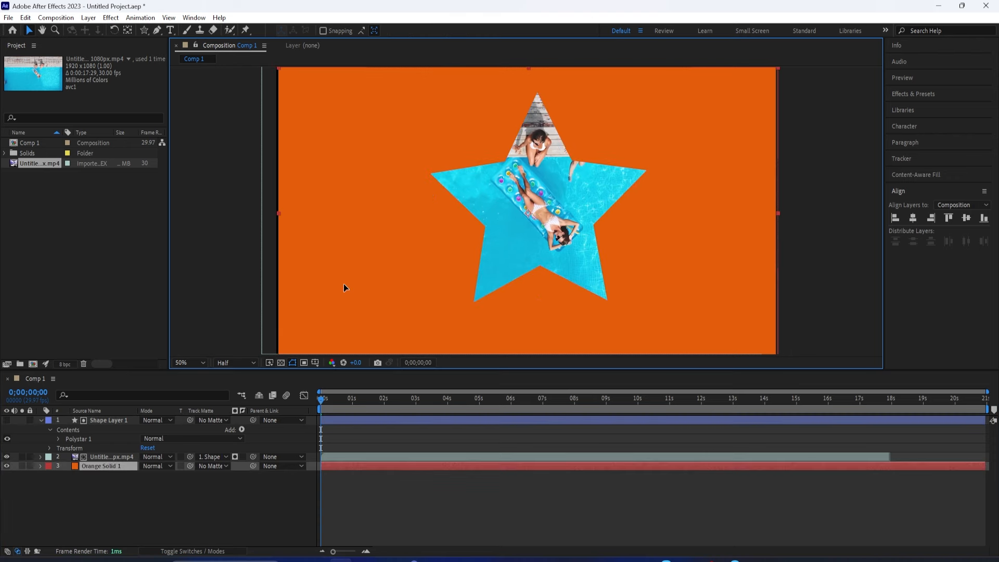
# Parent Shape Layer 1 to the pool video and set the video's Track Matte to 1. water
pyautogui.click(108, 419)
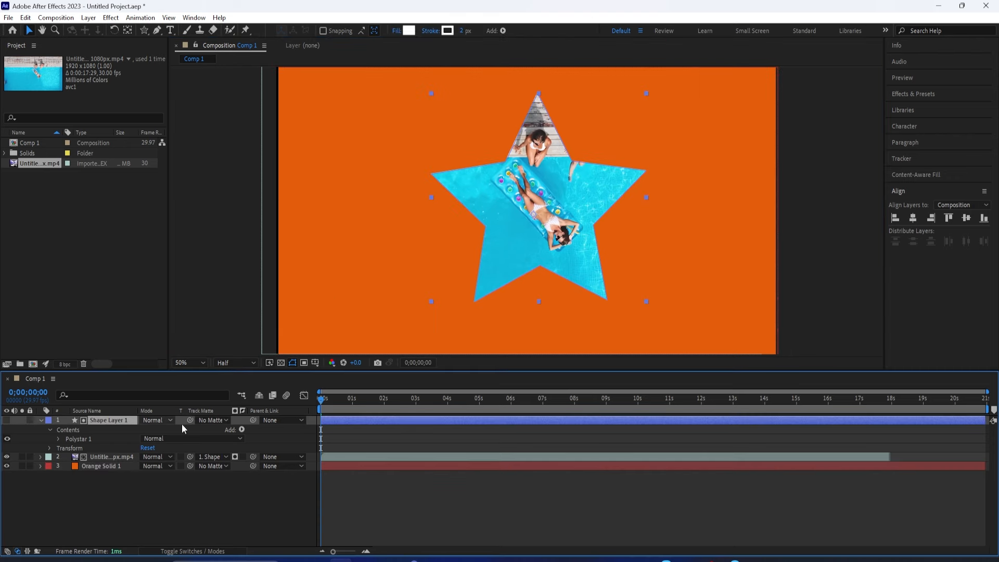
pyautogui.click(280, 420)
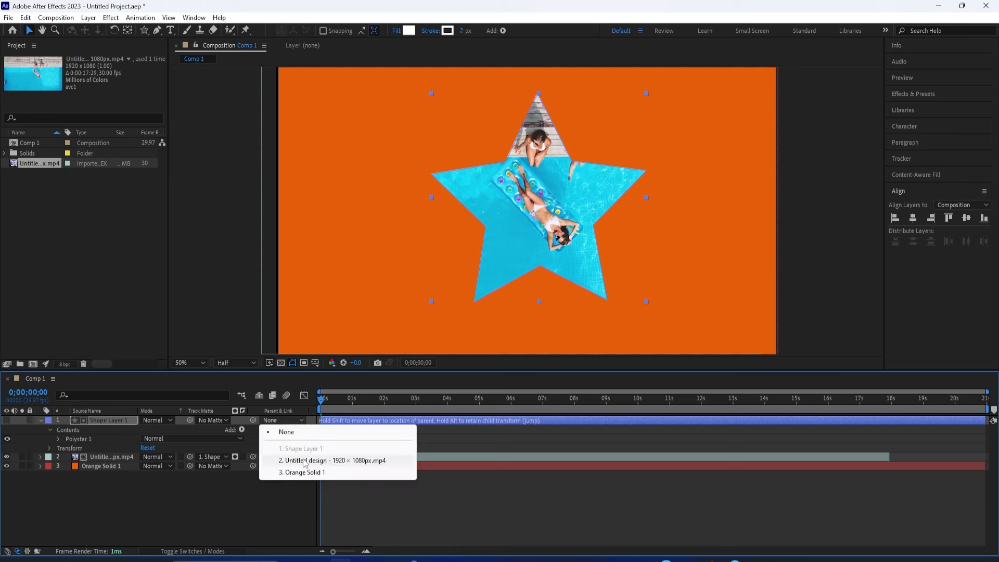
pyautogui.moveTo(318, 466)
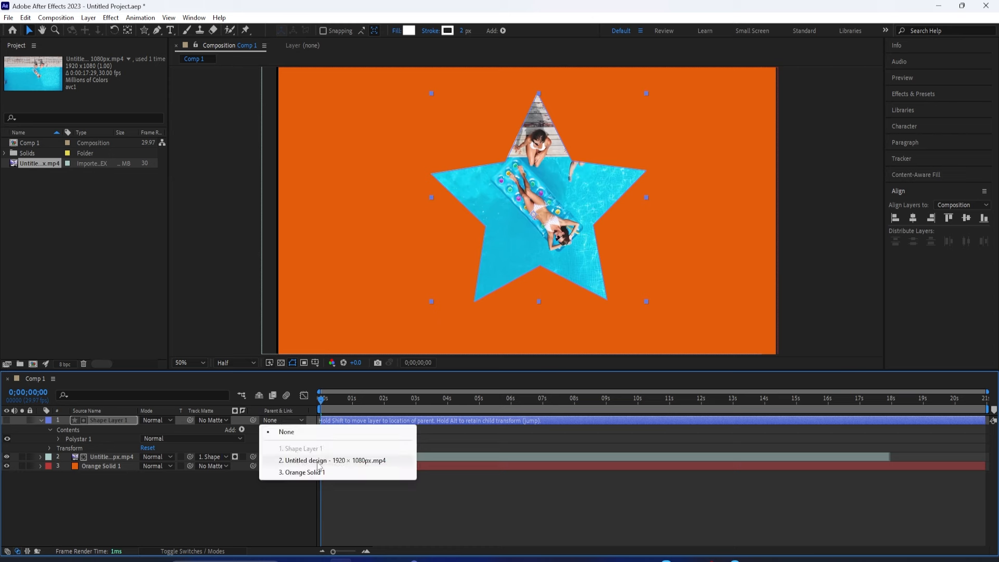
pyautogui.click(333, 460)
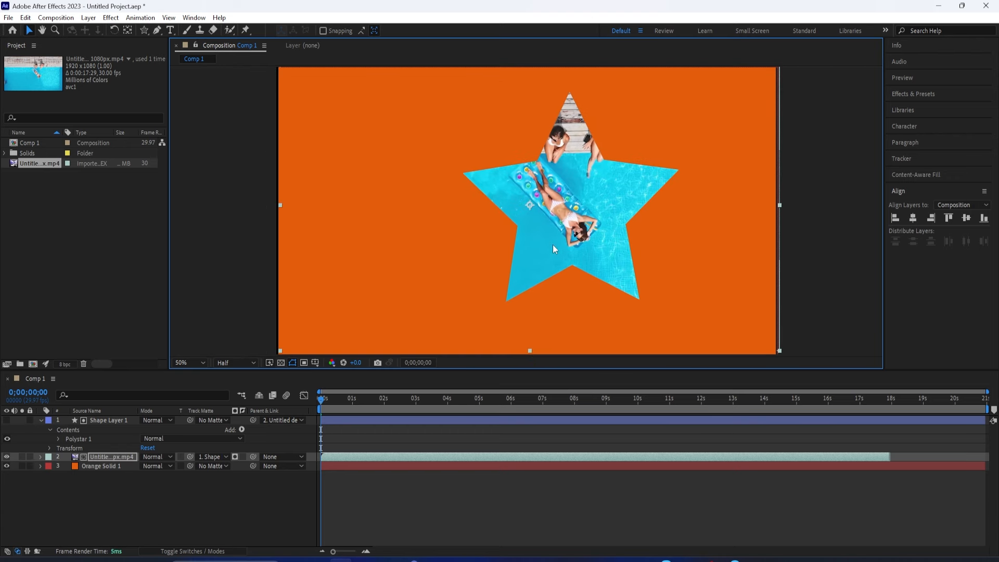
pyautogui.moveTo(623, 258)
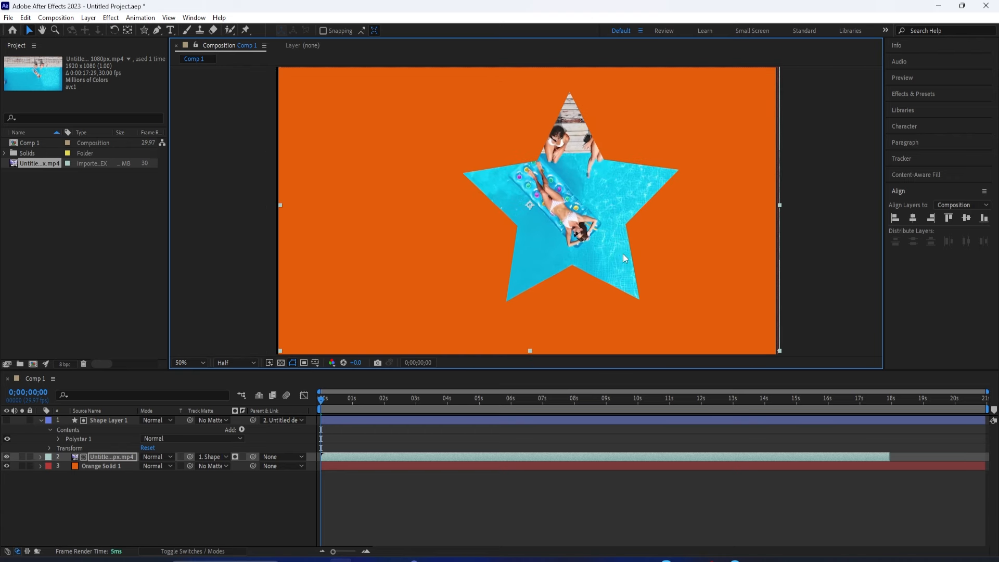
pyautogui.click(214, 429)
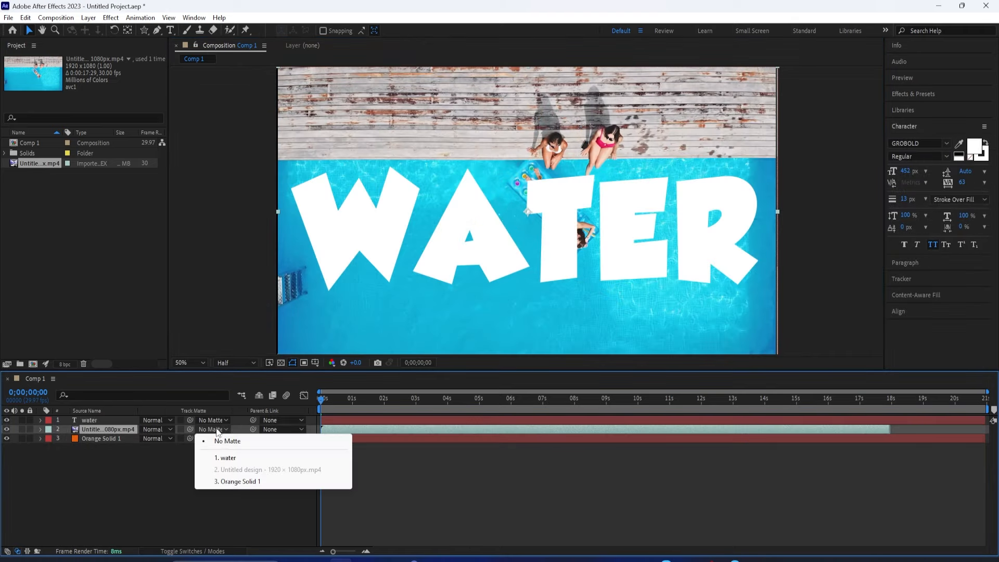
pyautogui.click(226, 457)
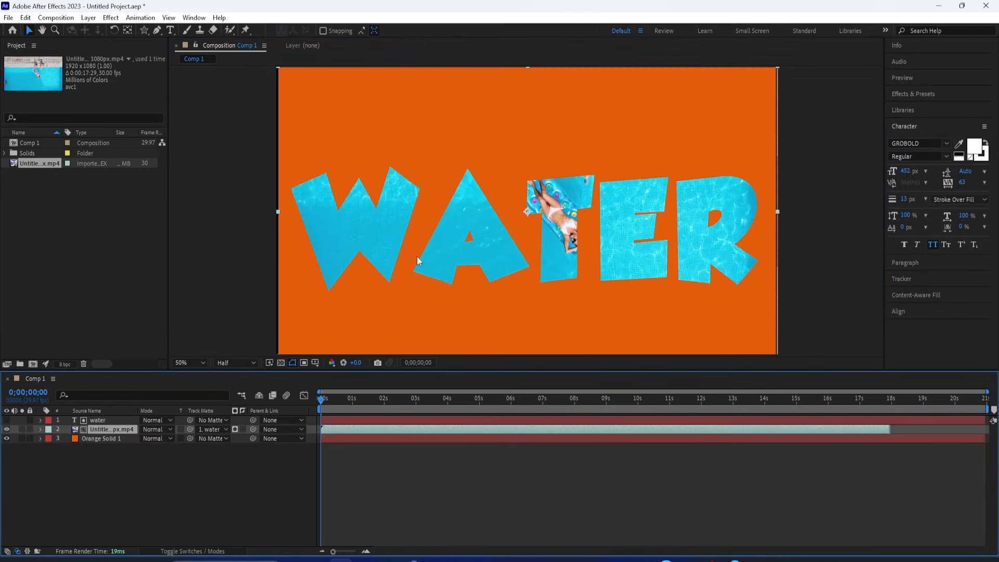